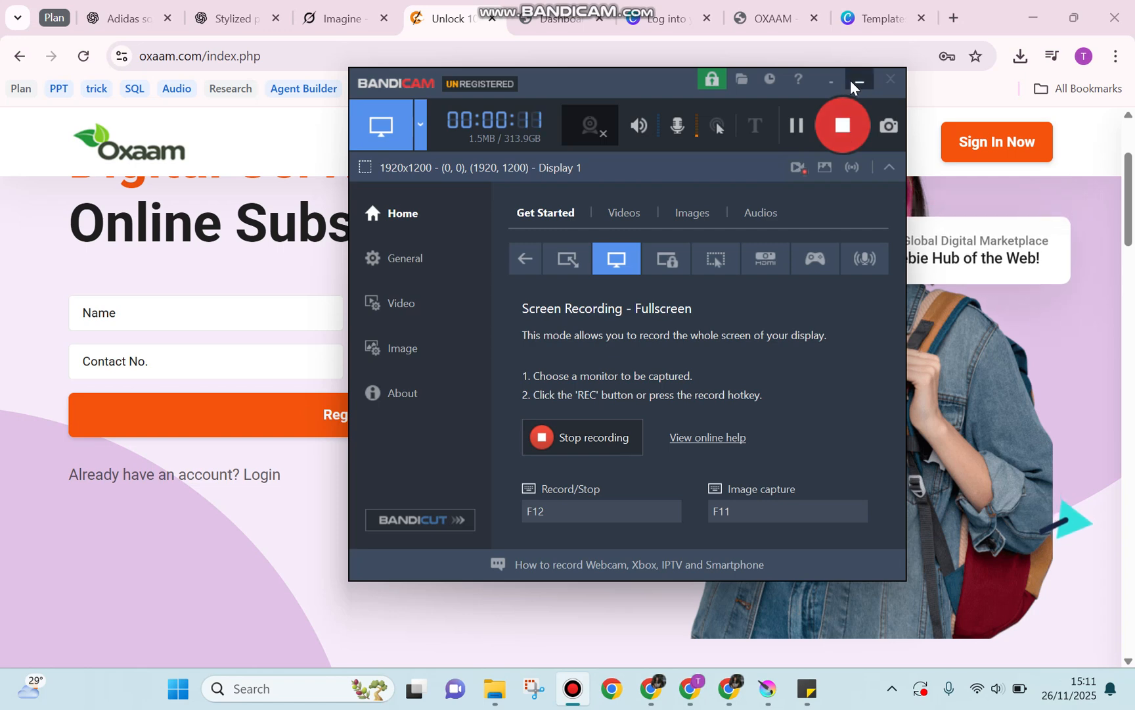
Sign in to Oxaam and review the dashboard's activation steps for the free shared Kaanvah Pro account
left_click(859, 79)
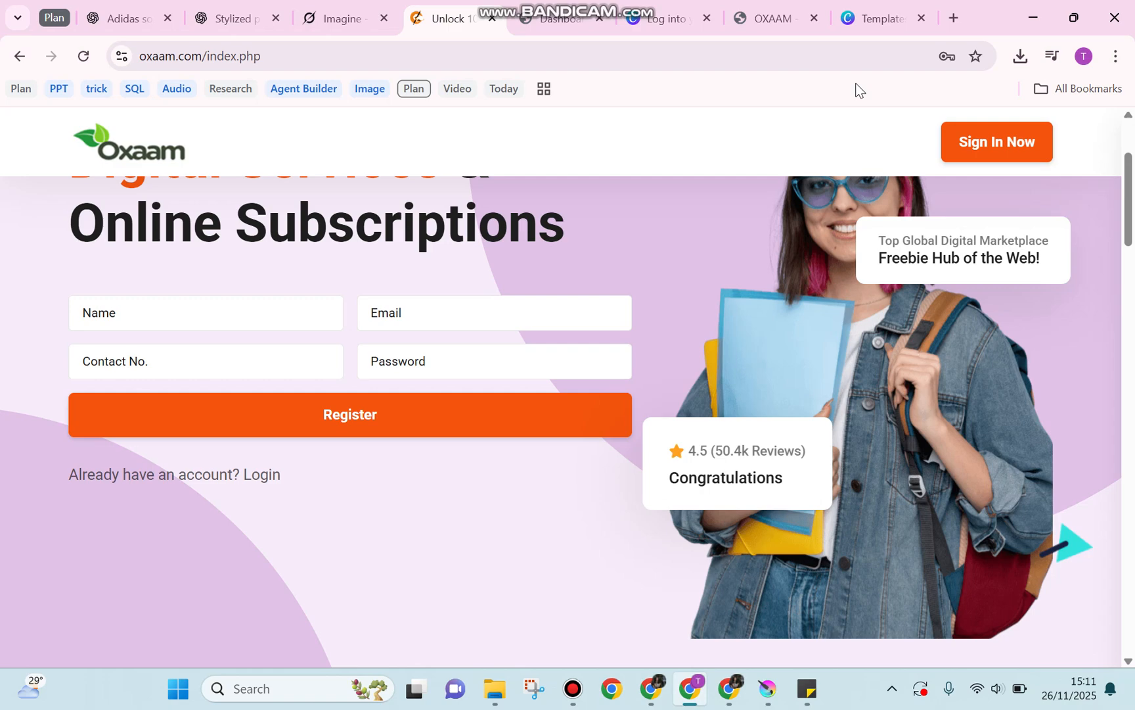
scroll("up", 3)
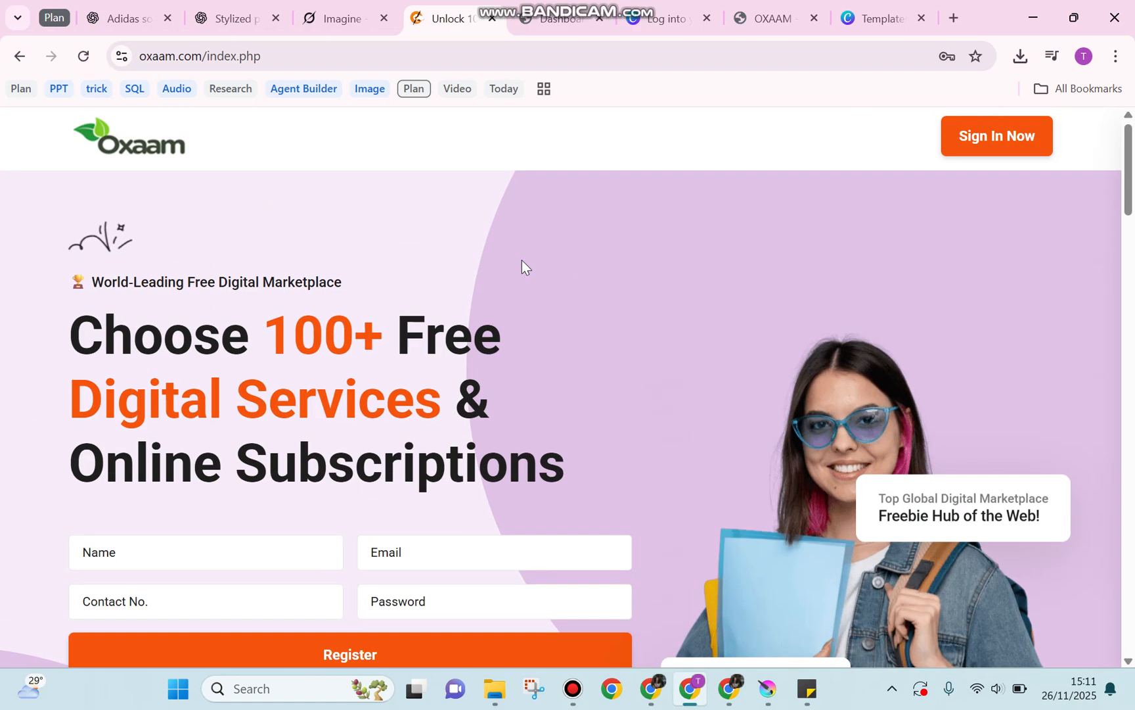
scroll("down", 3)
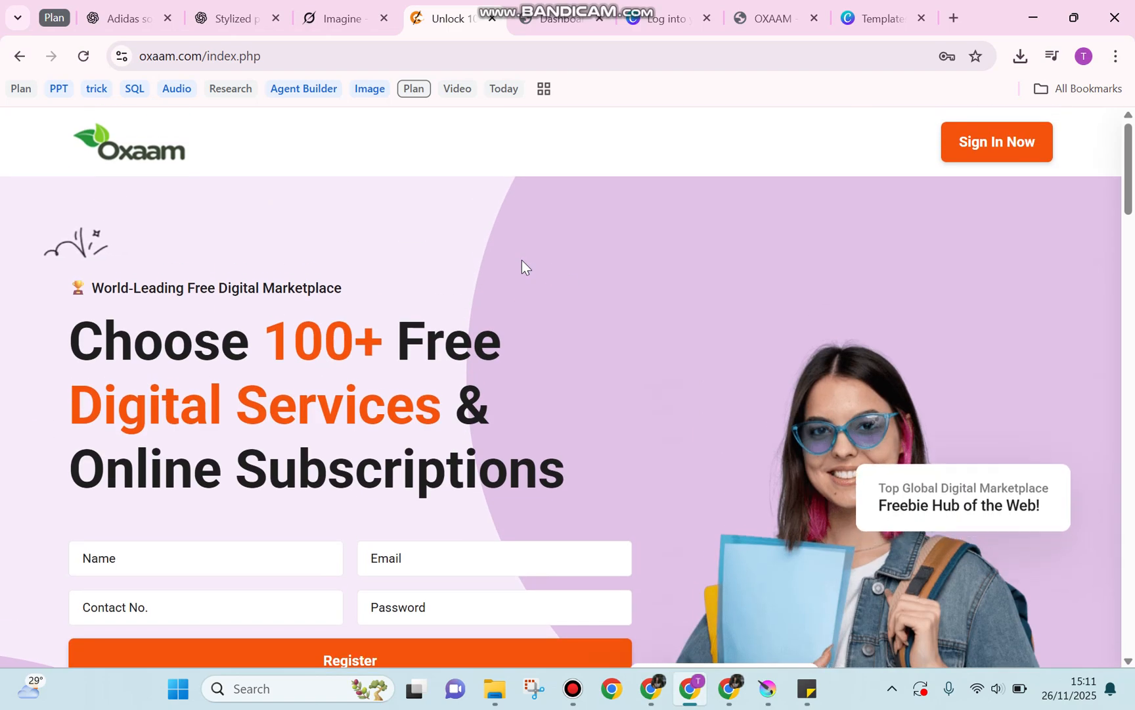
left_click(876, 18)
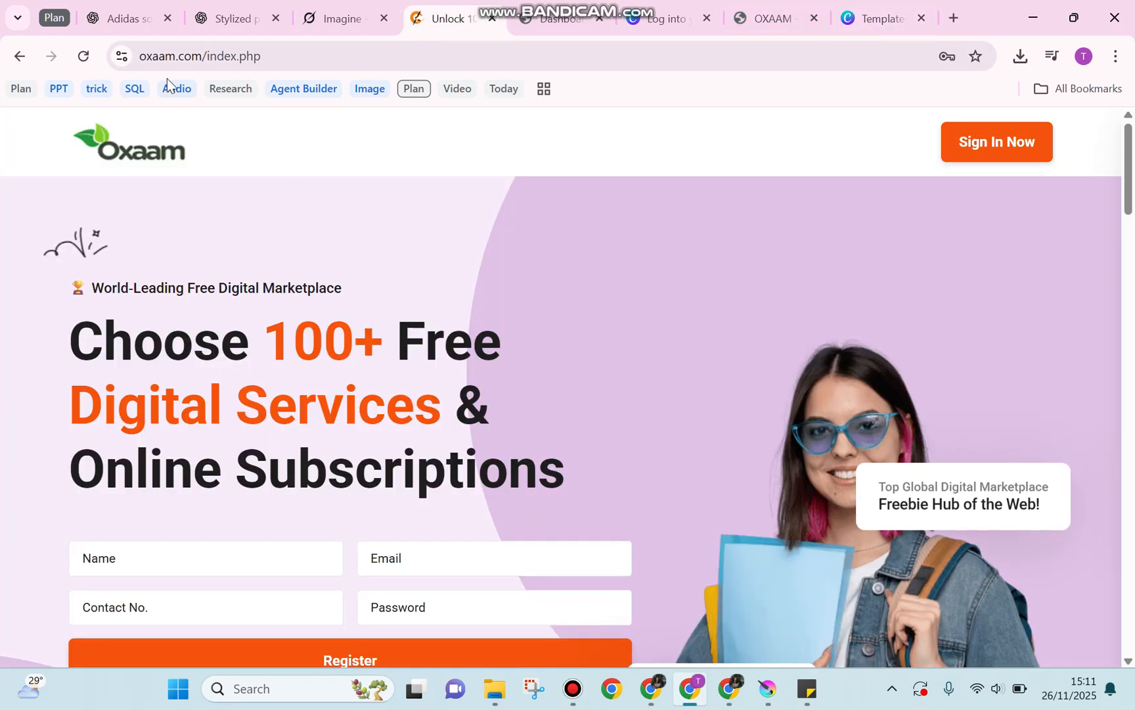
scroll("down", 3)
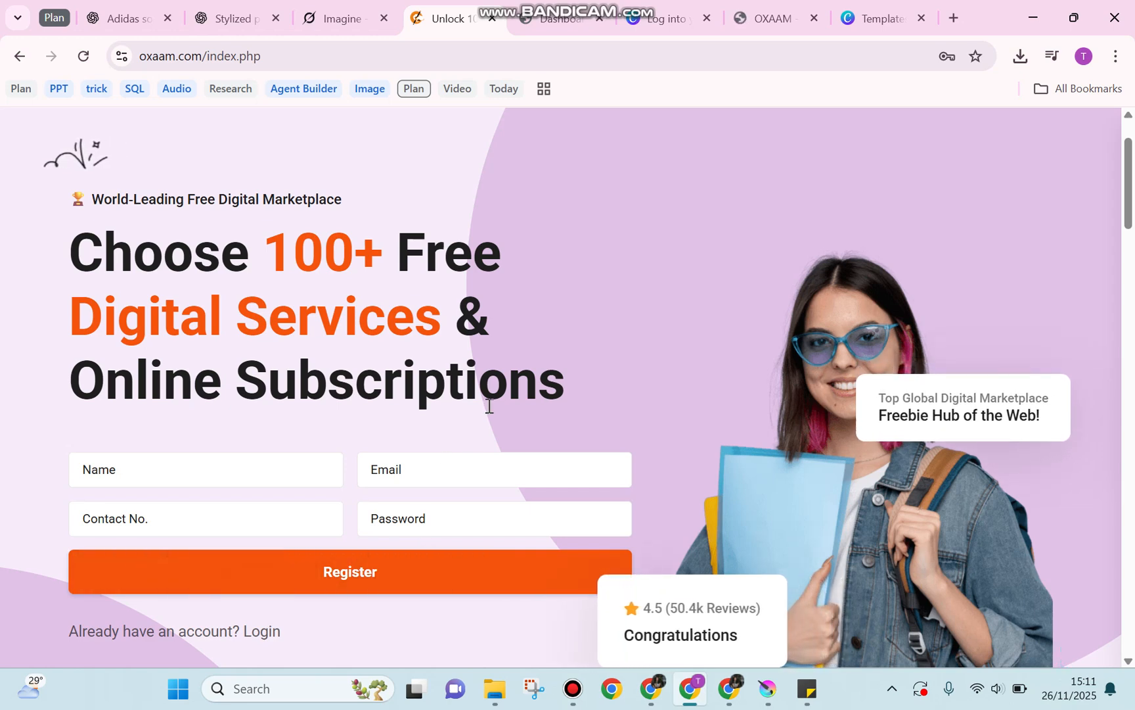
mouse_move(762, 312)
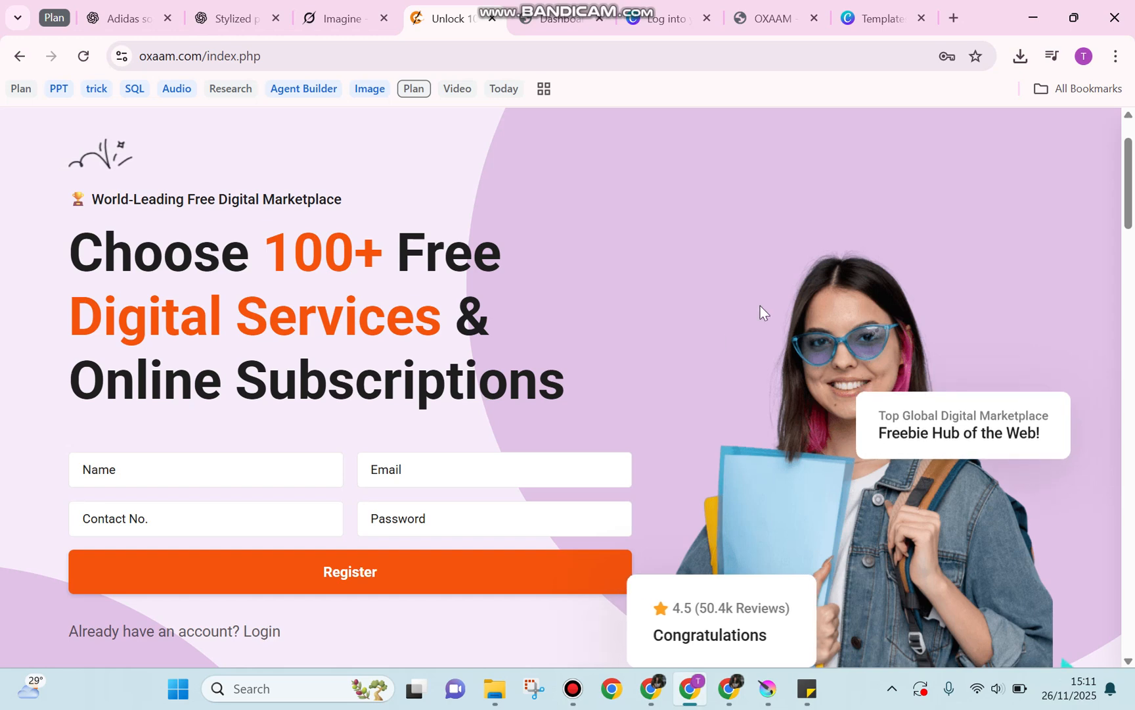
scroll("up", 3)
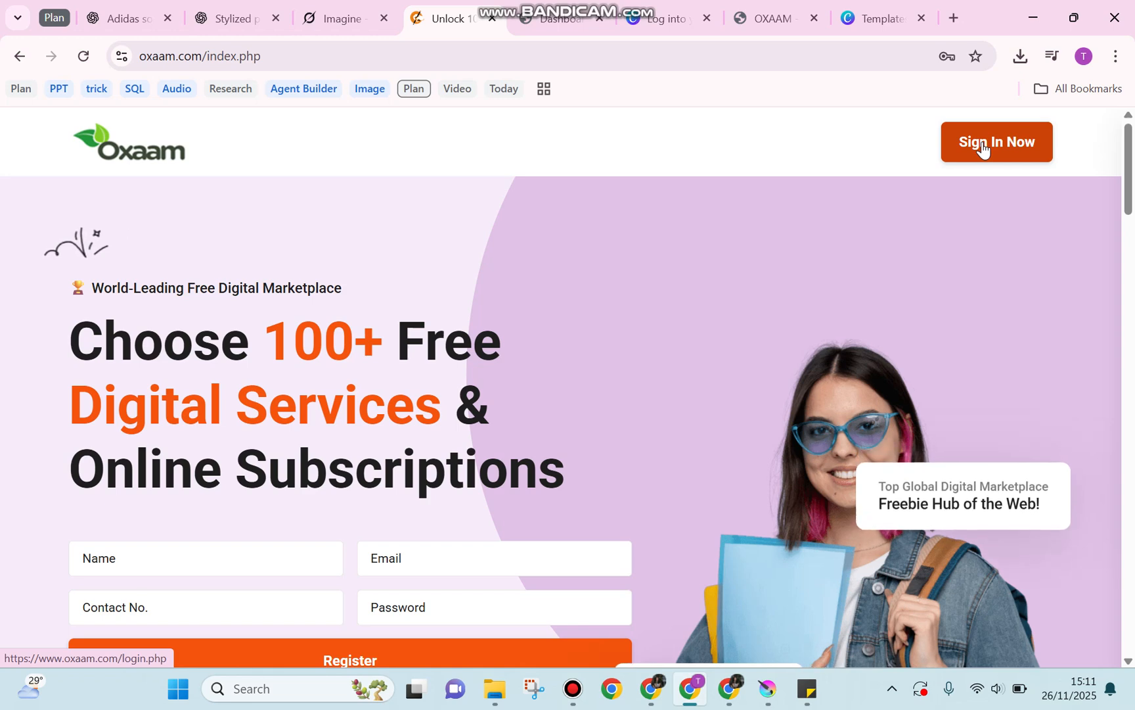
mouse_move(550, 63)
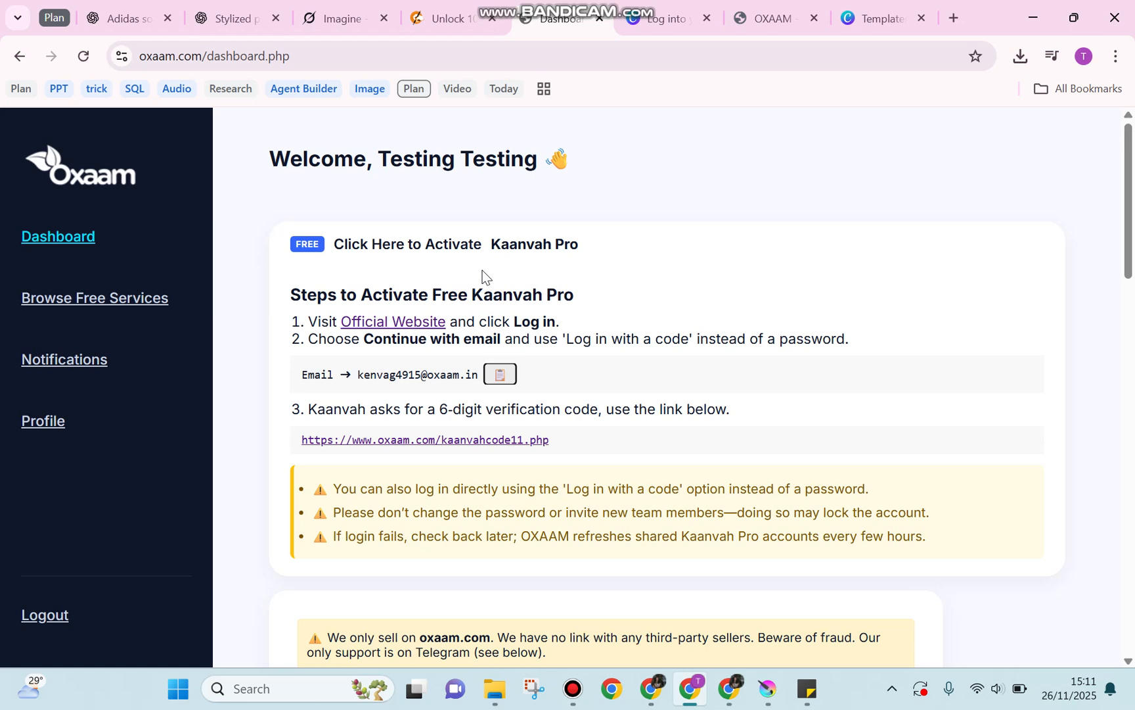
mouse_move(524, 266)
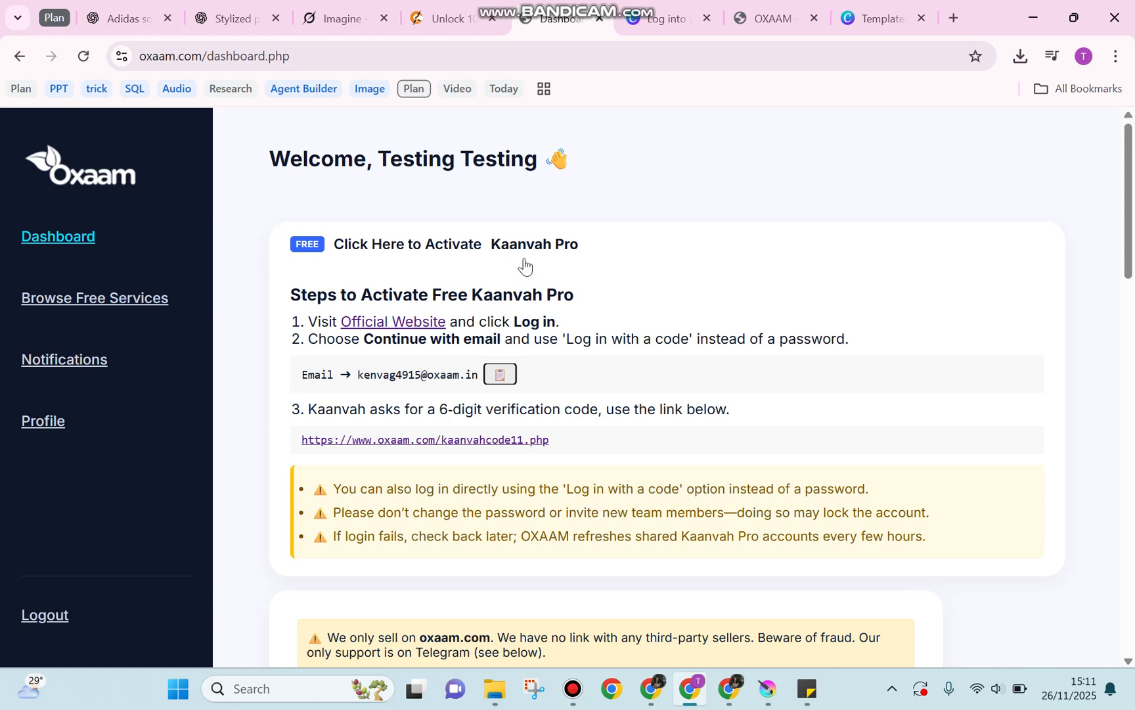
mouse_move(540, 261)
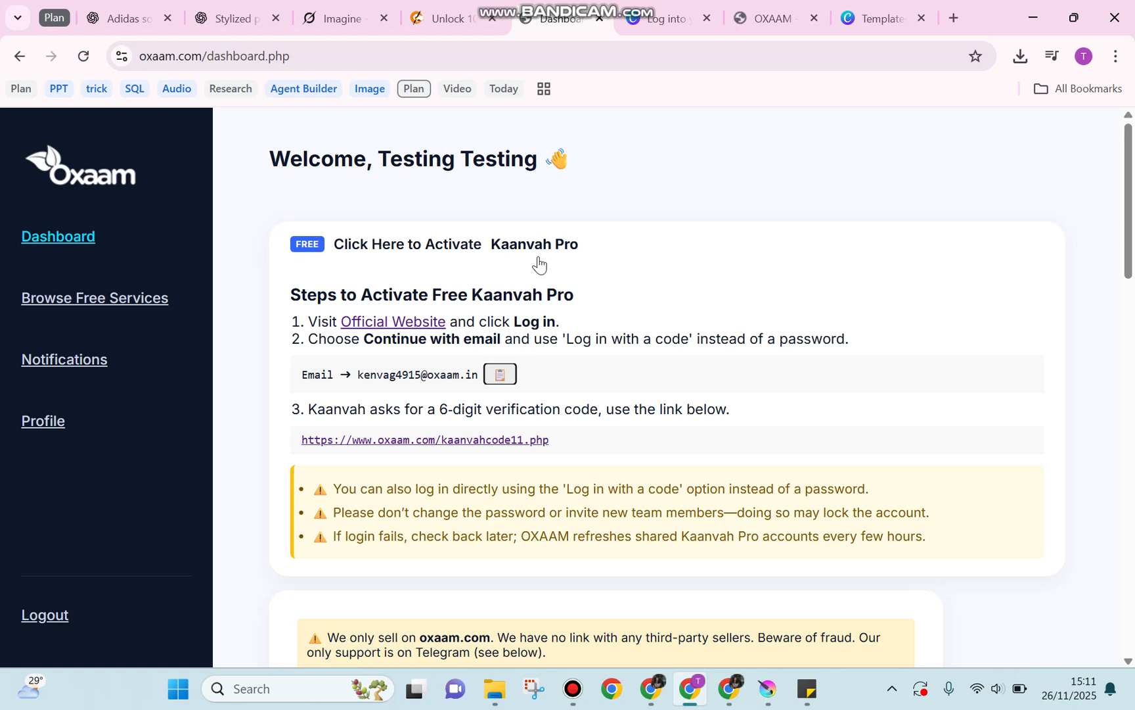
mouse_move(498, 375)
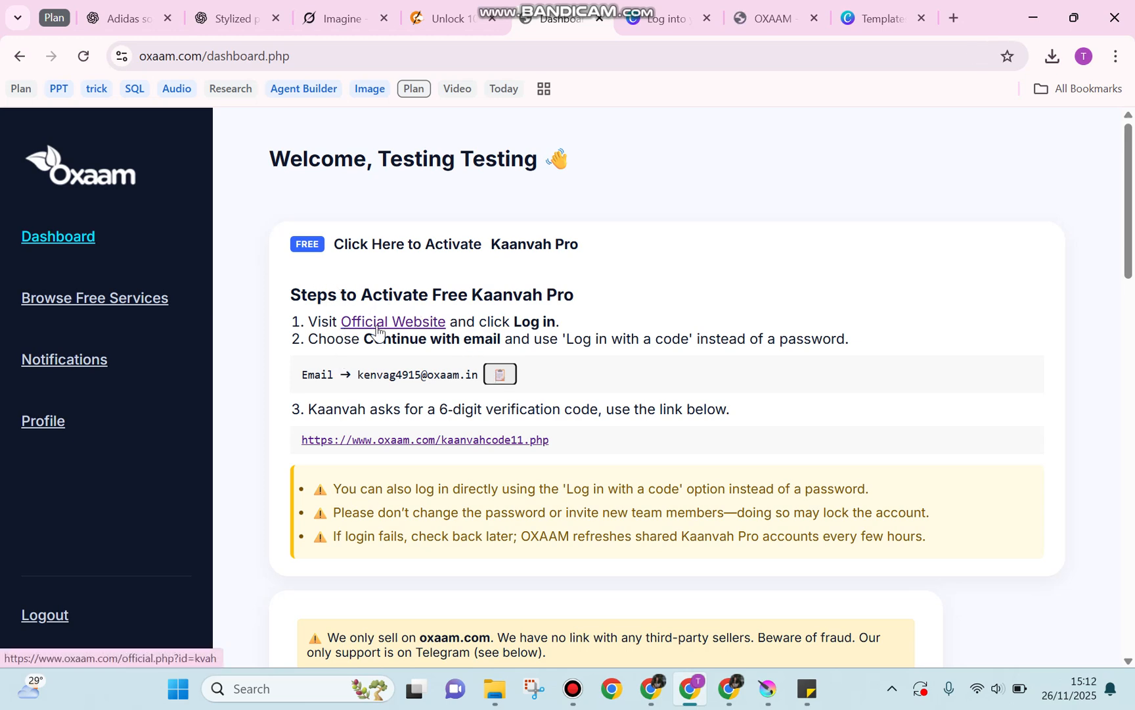
mouse_move(494, 321)
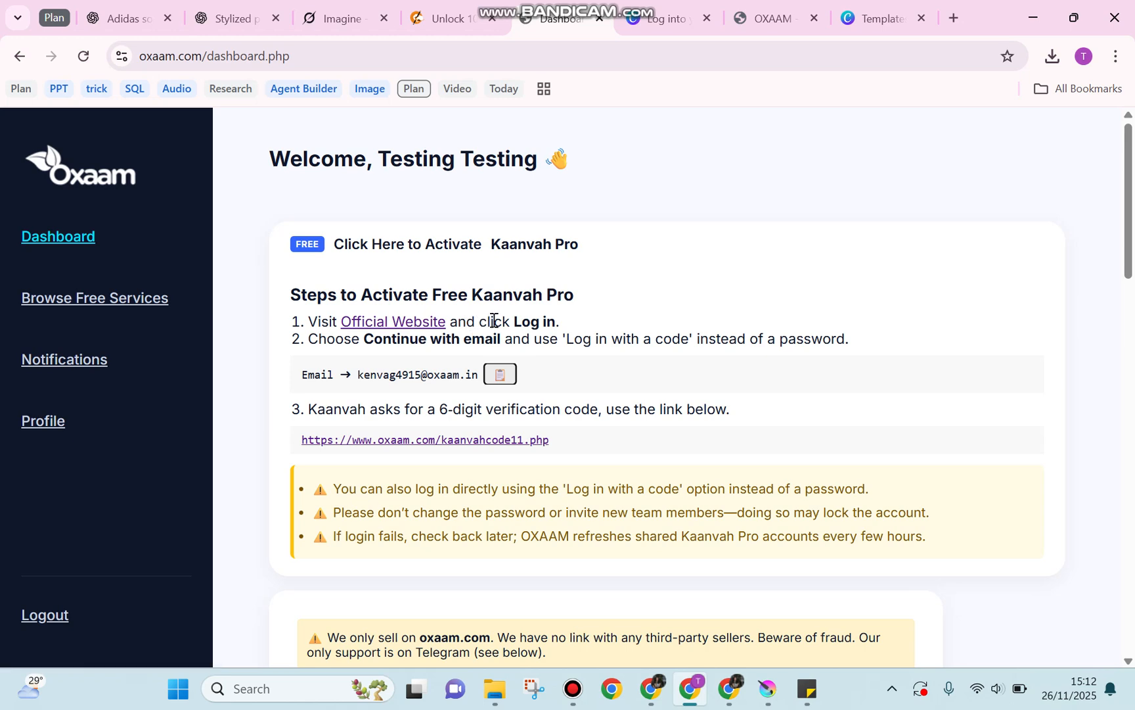
mouse_move(289, 276)
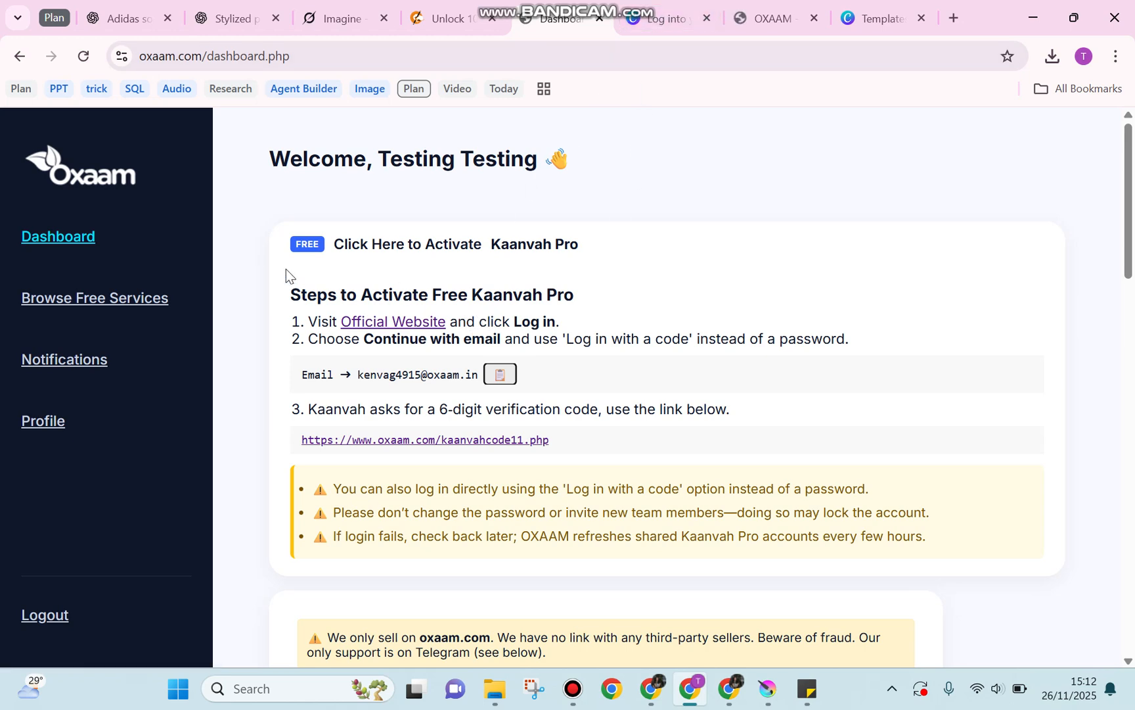
mouse_move(369, 282)
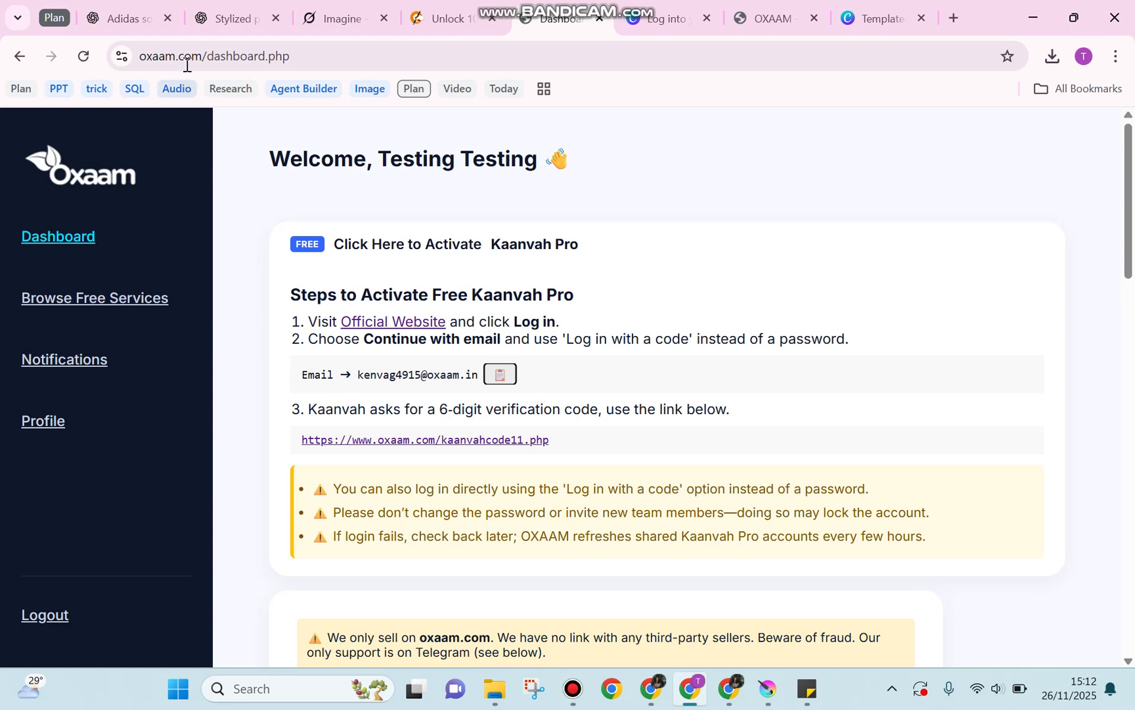
mouse_move(659, 18)
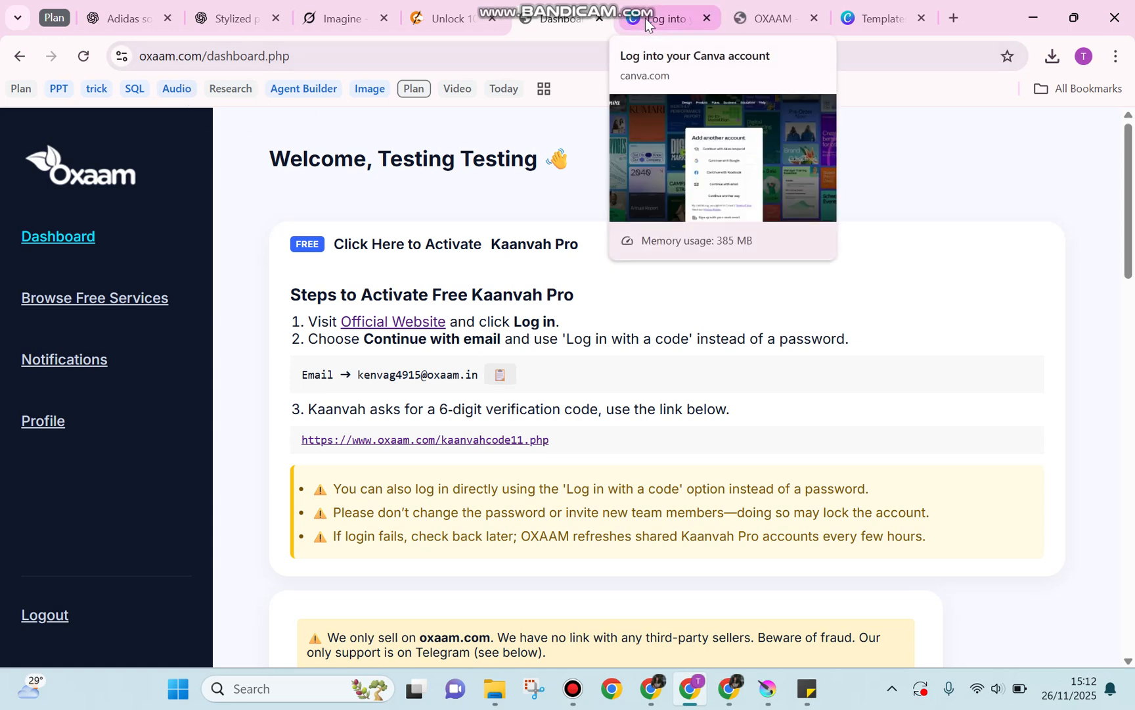
Continue with email on Canva's login using the shared account address to reach the verification-code step
left_click(660, 18)
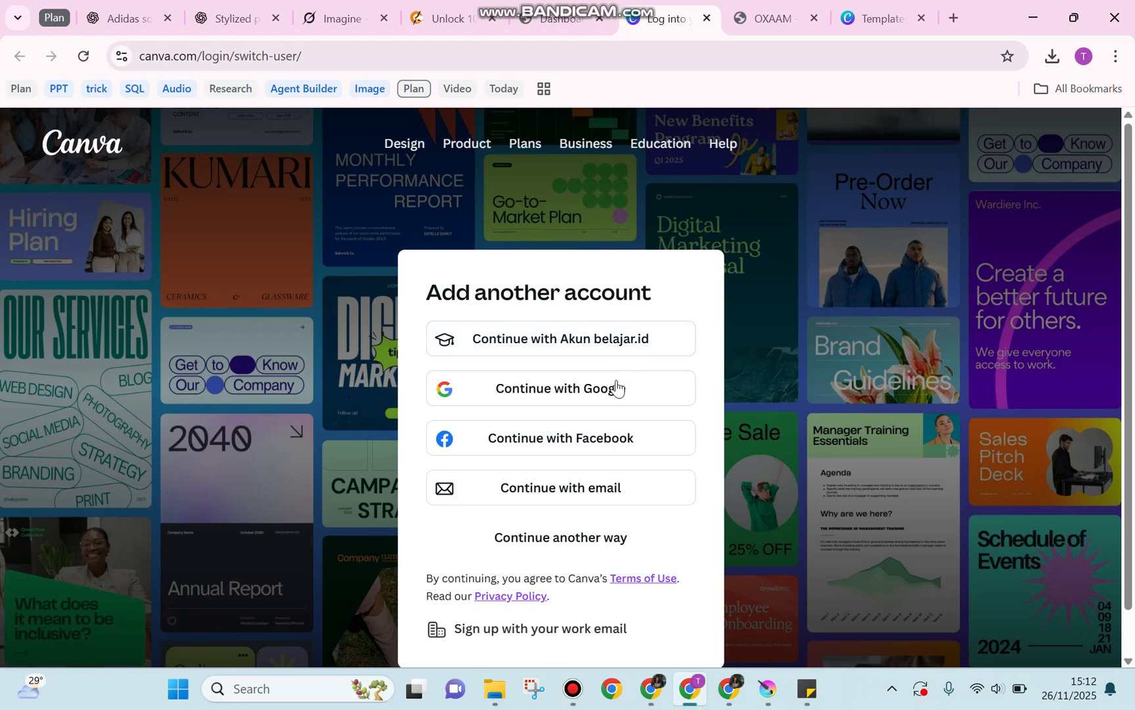
mouse_move(766, 555)
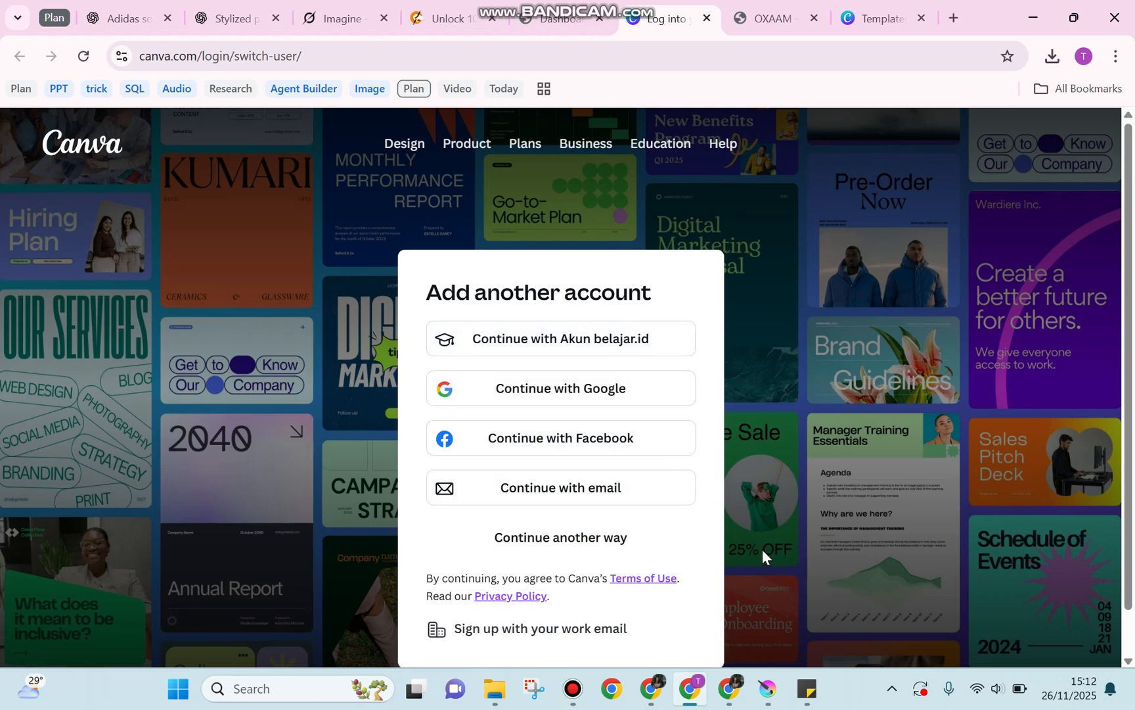
mouse_move(679, 497)
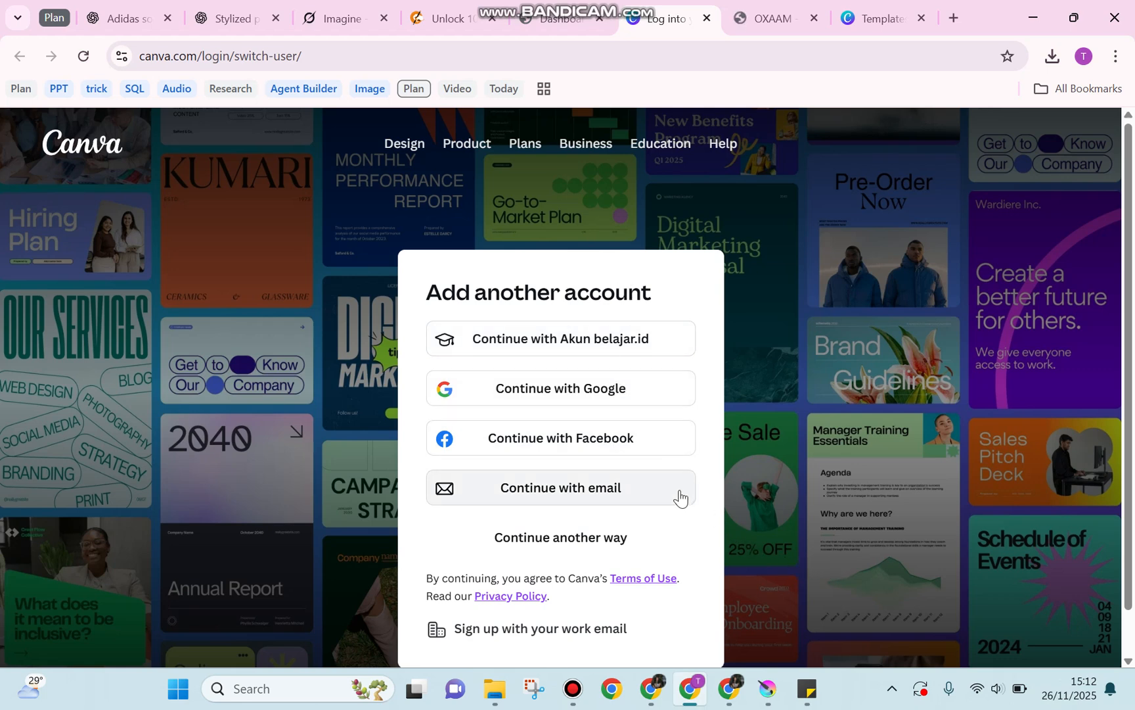
left_click(560, 486)
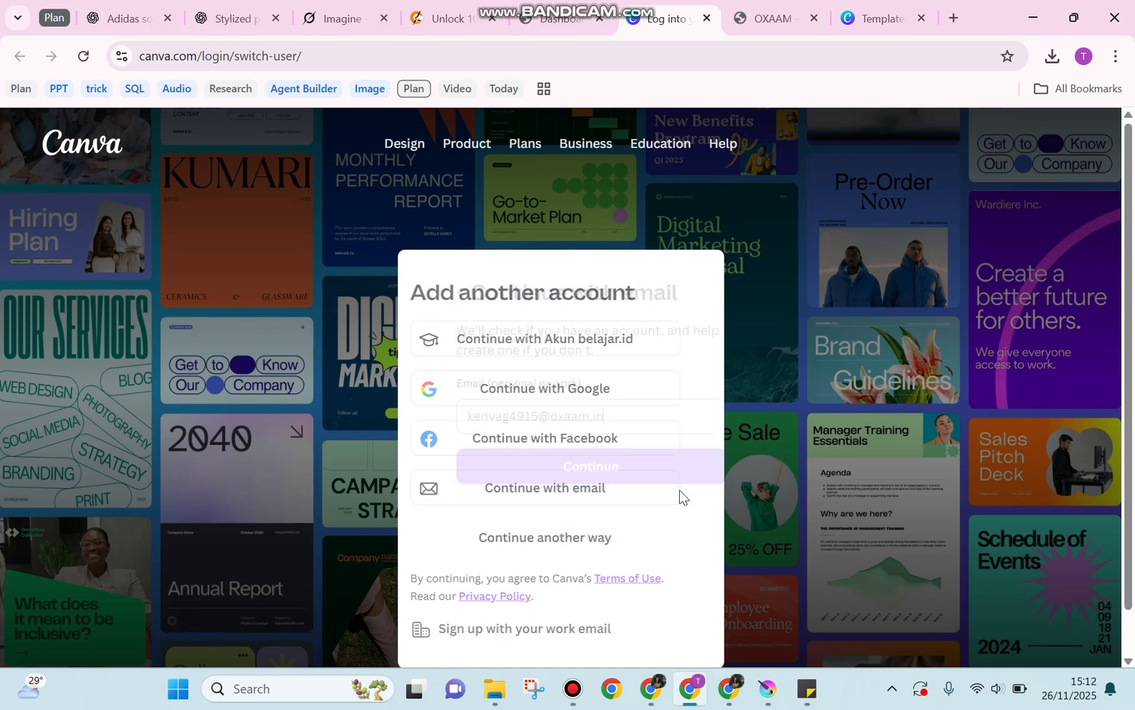
left_click(544, 487)
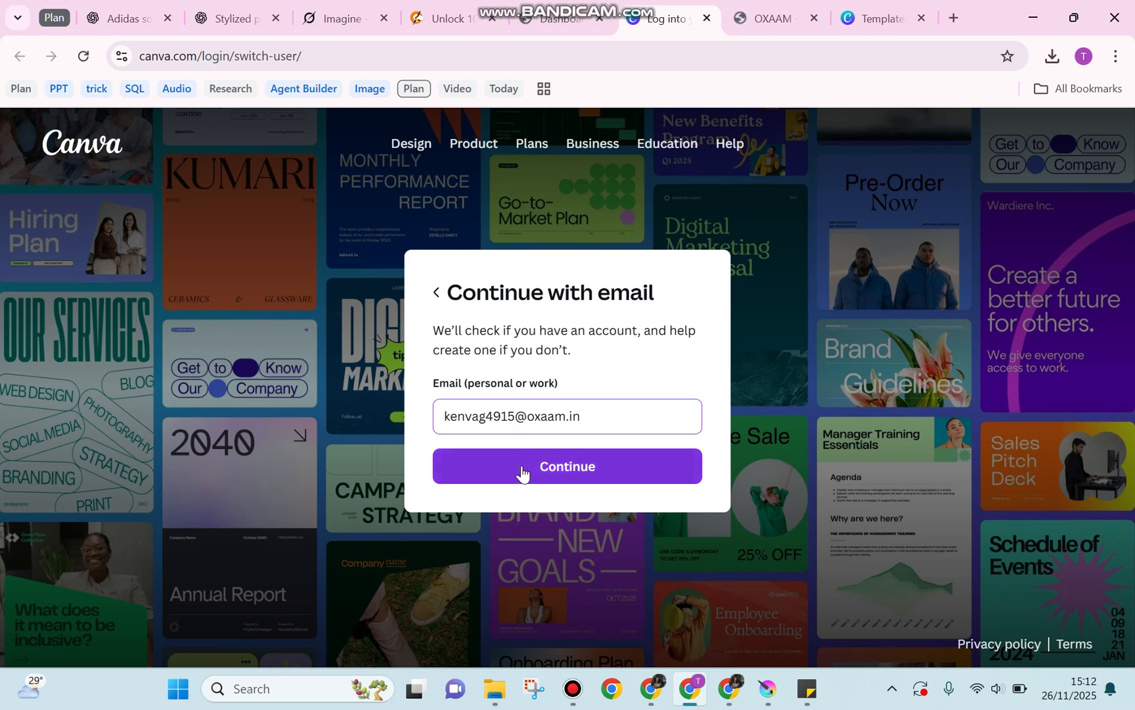
left_click(566, 465)
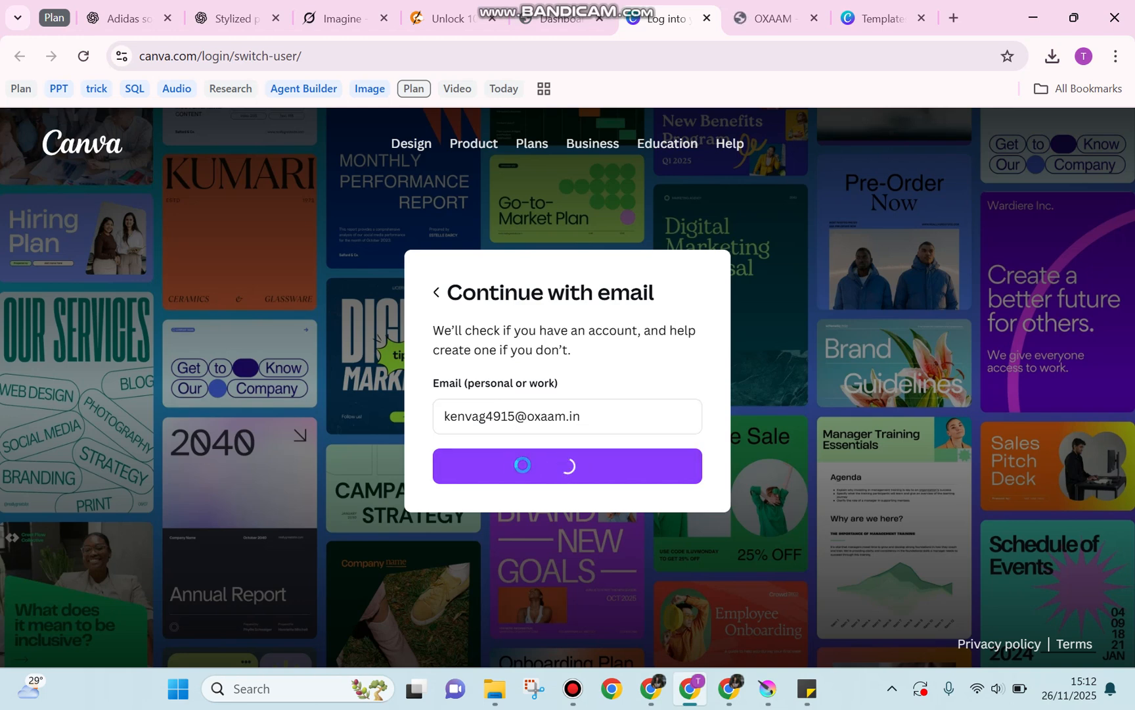
left_click(566, 465)
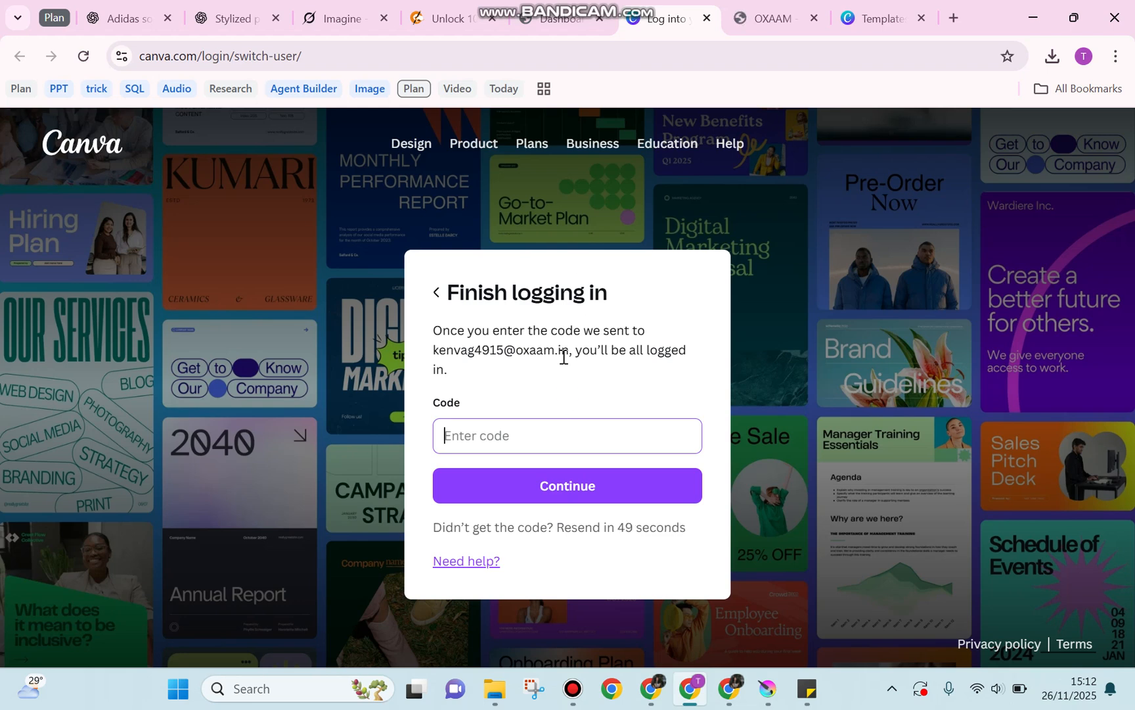
mouse_move(555, 443)
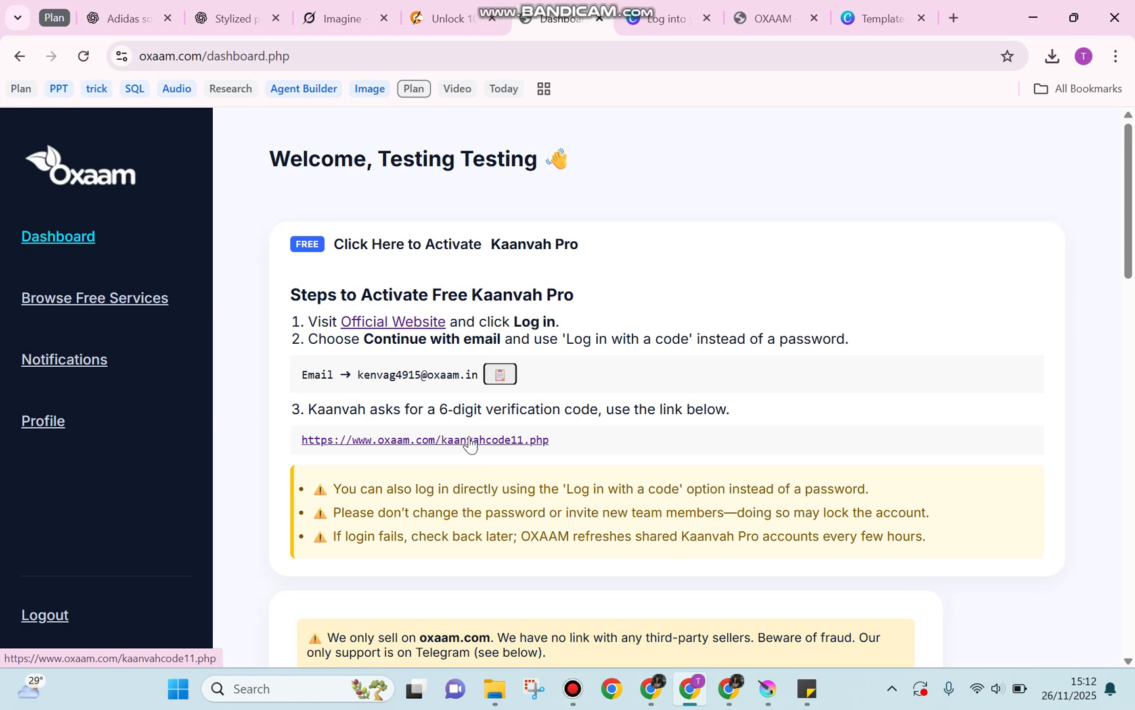
mouse_move(625, 159)
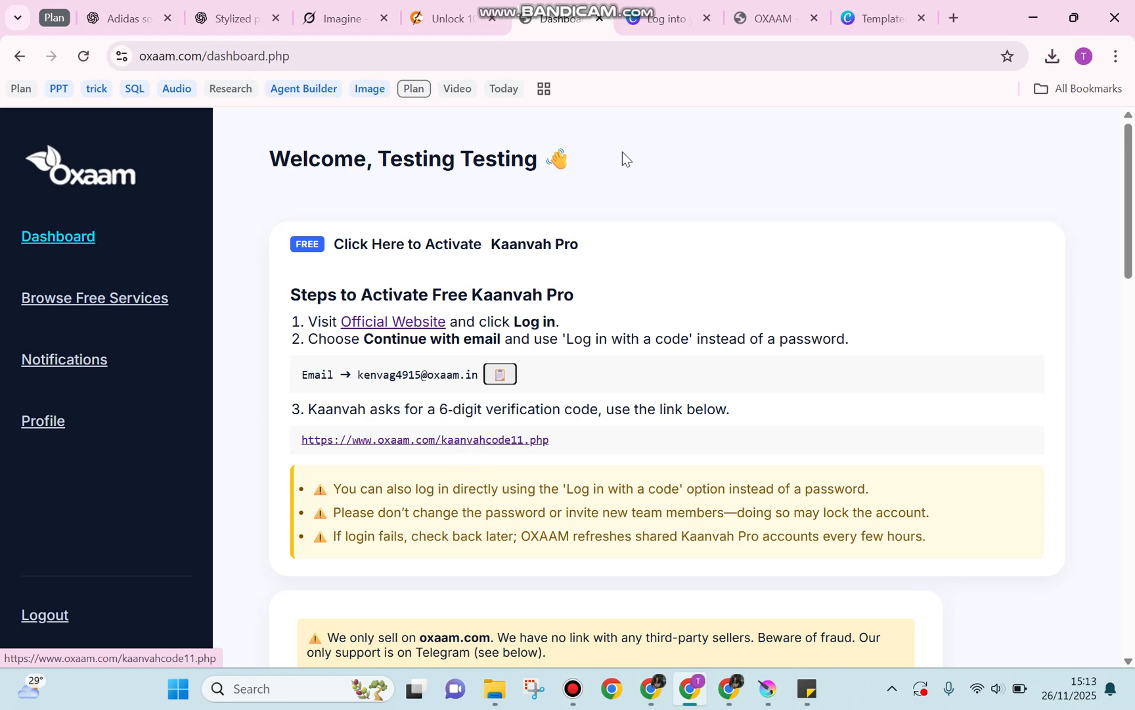
left_click(425, 439)
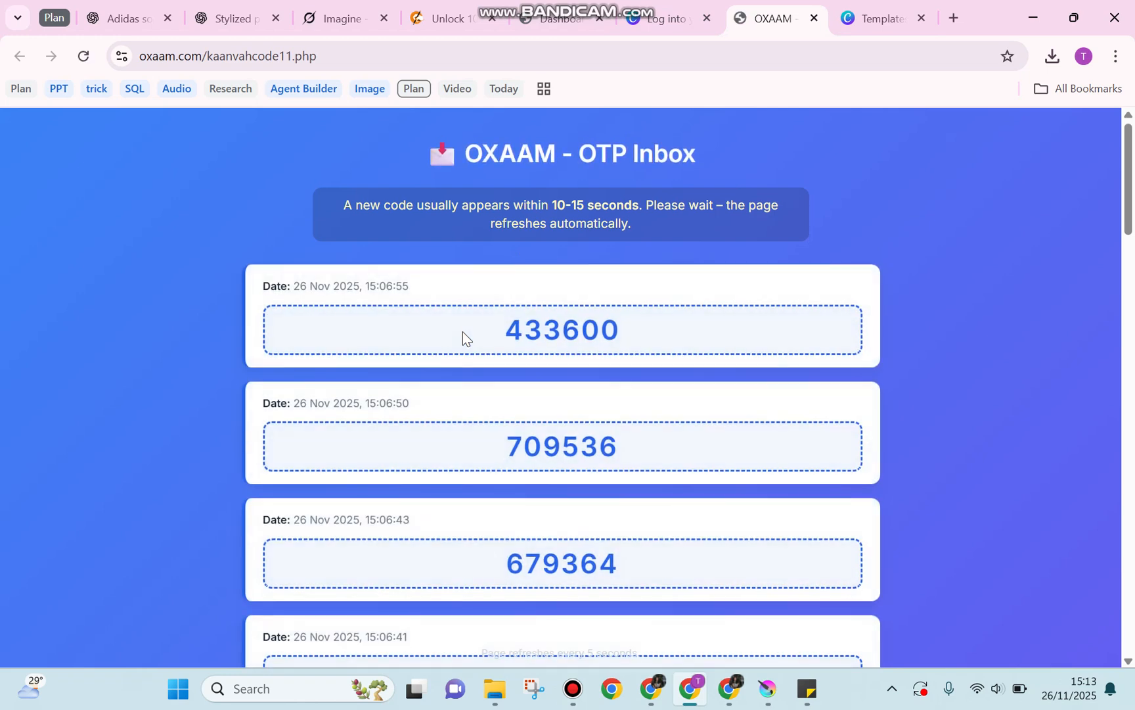
mouse_move(548, 330)
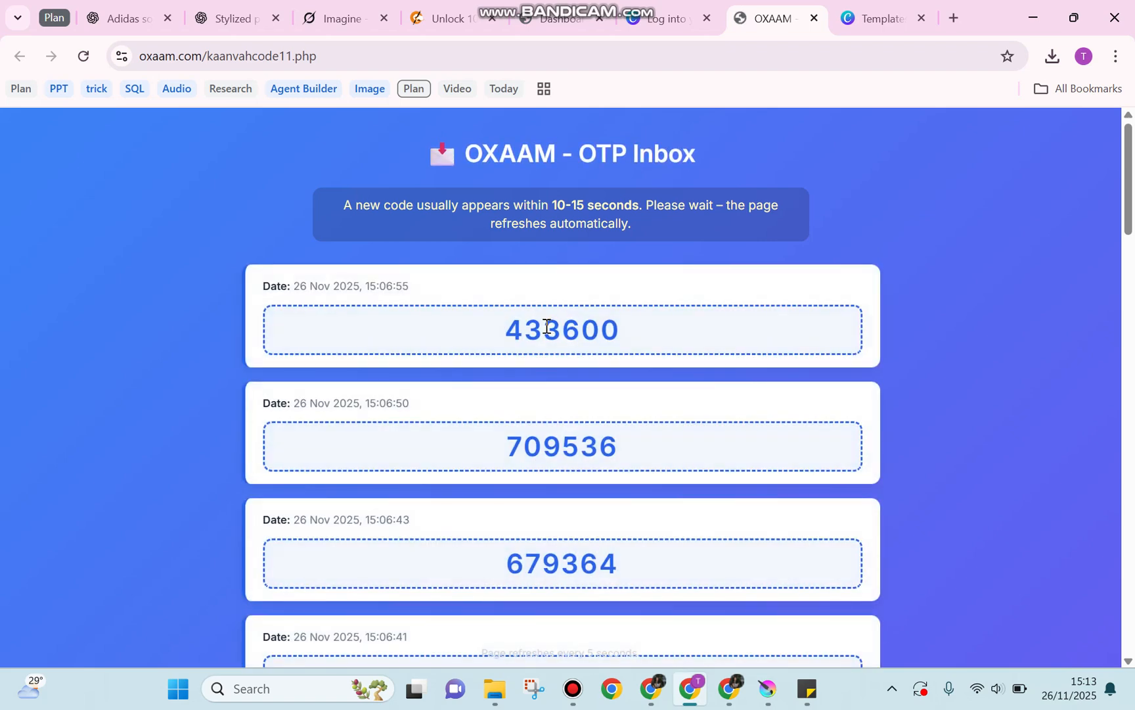
mouse_move(658, 18)
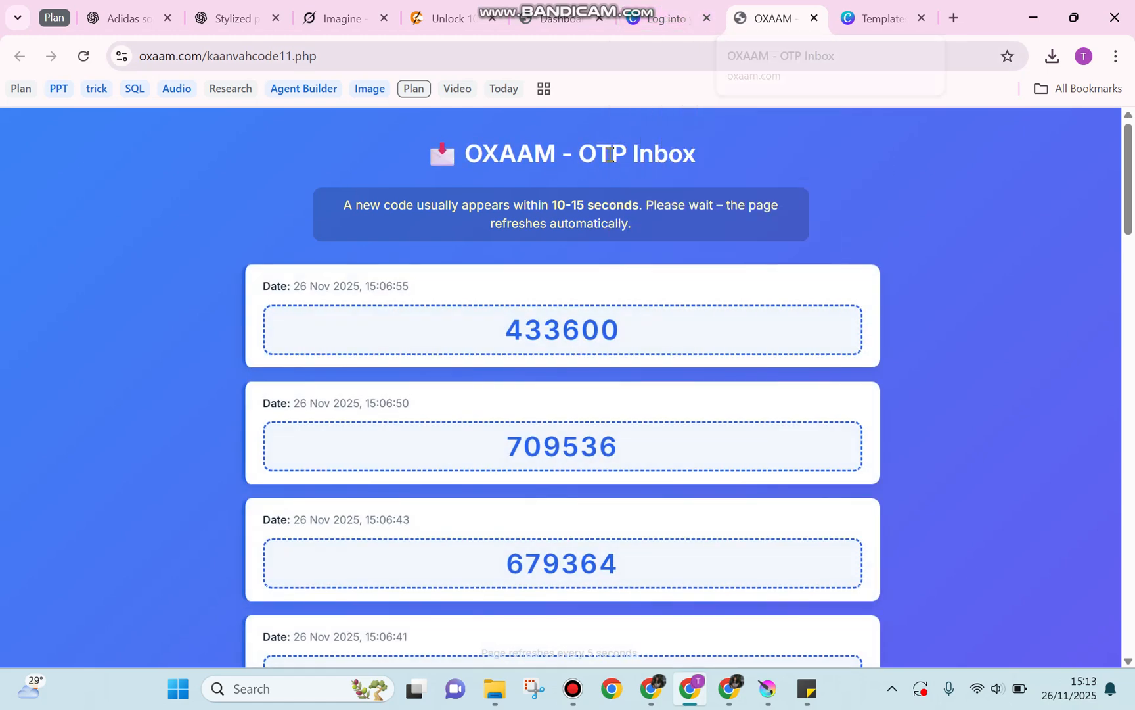
double_click(561, 330)
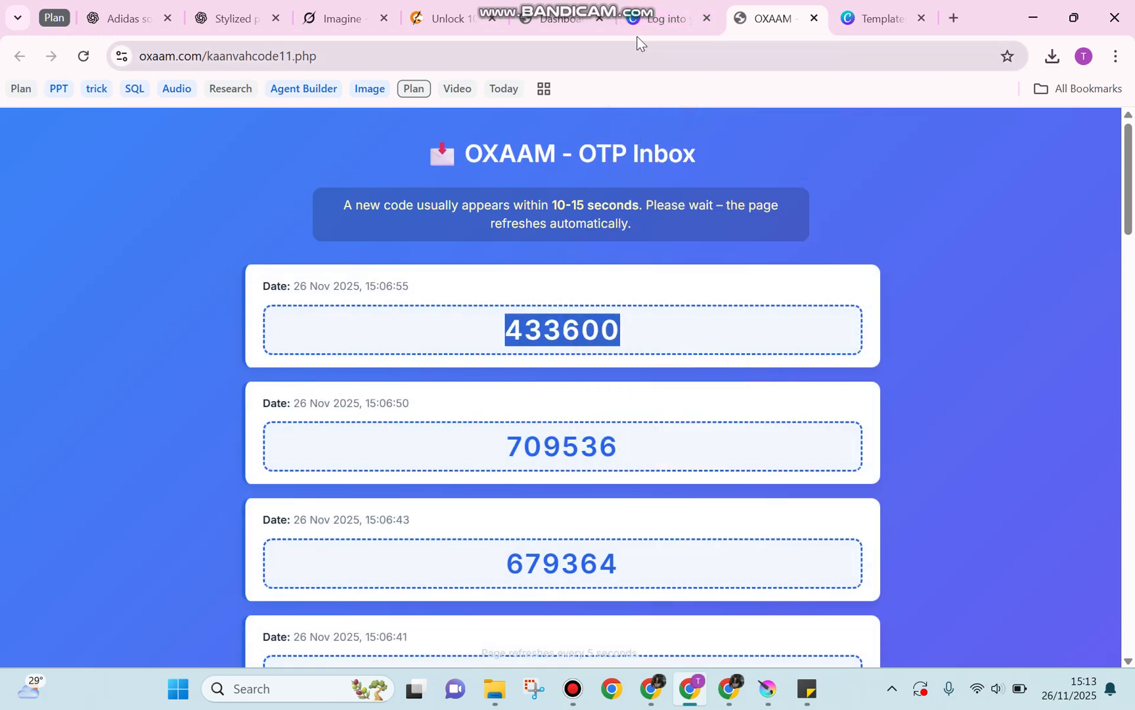
left_click(658, 19)
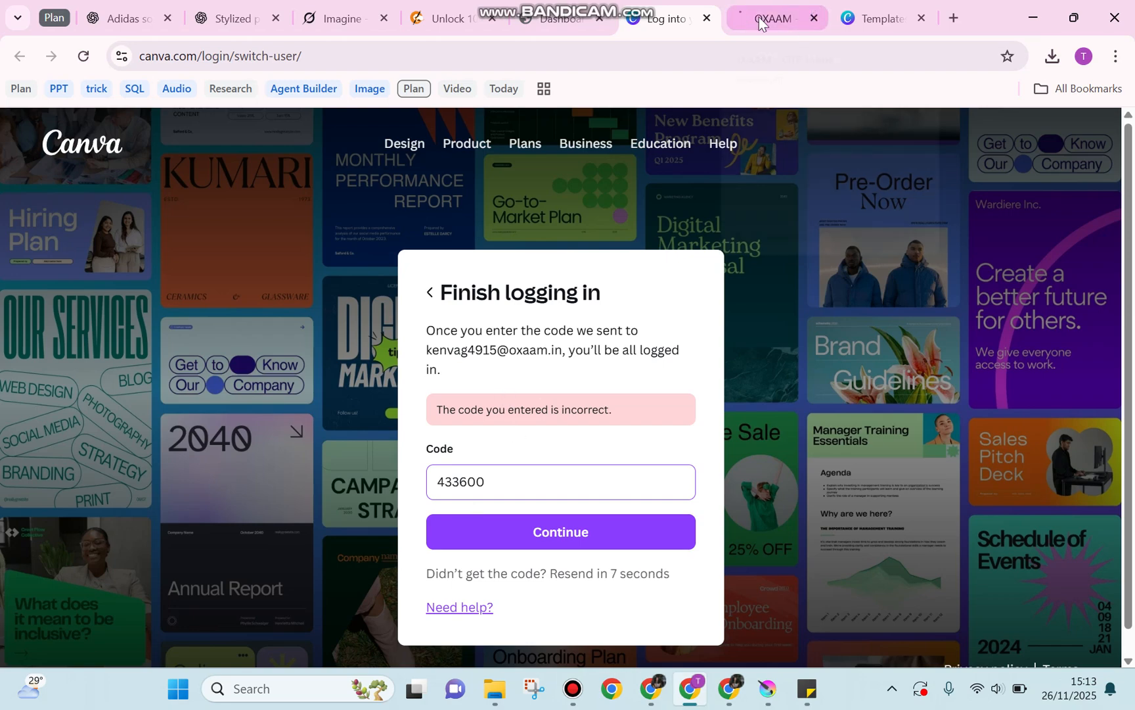
Submit code 433600, which Canva rejects, then land on the Canva templates home page
left_click(775, 18)
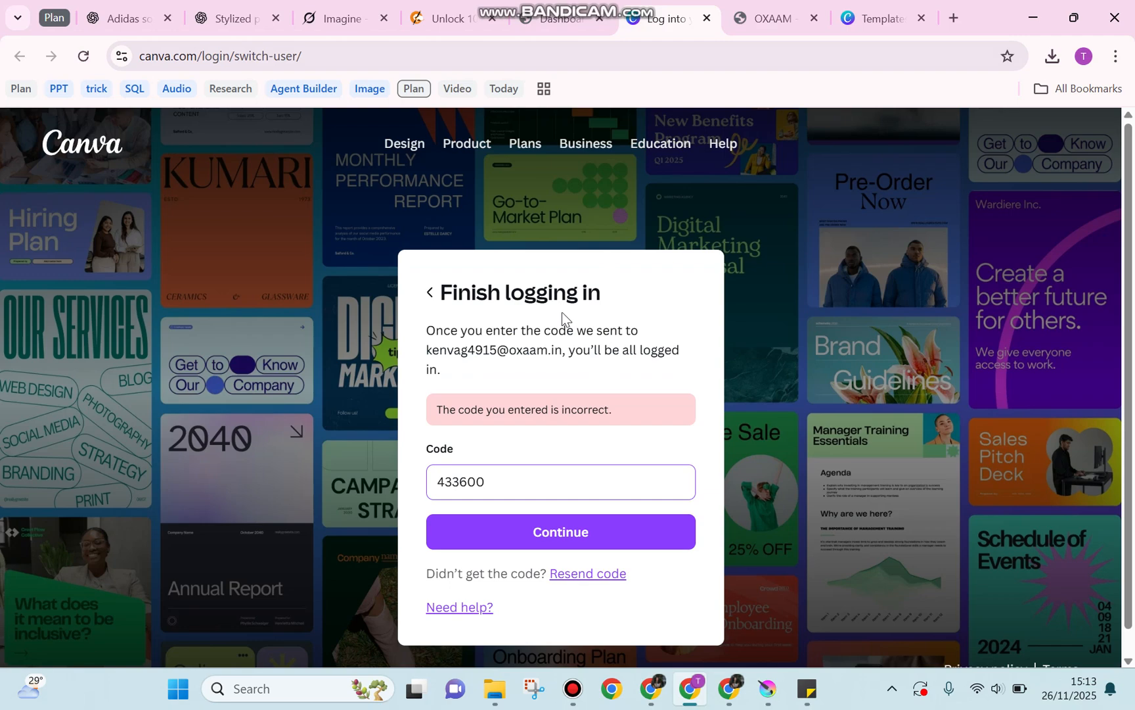
left_click(878, 19)
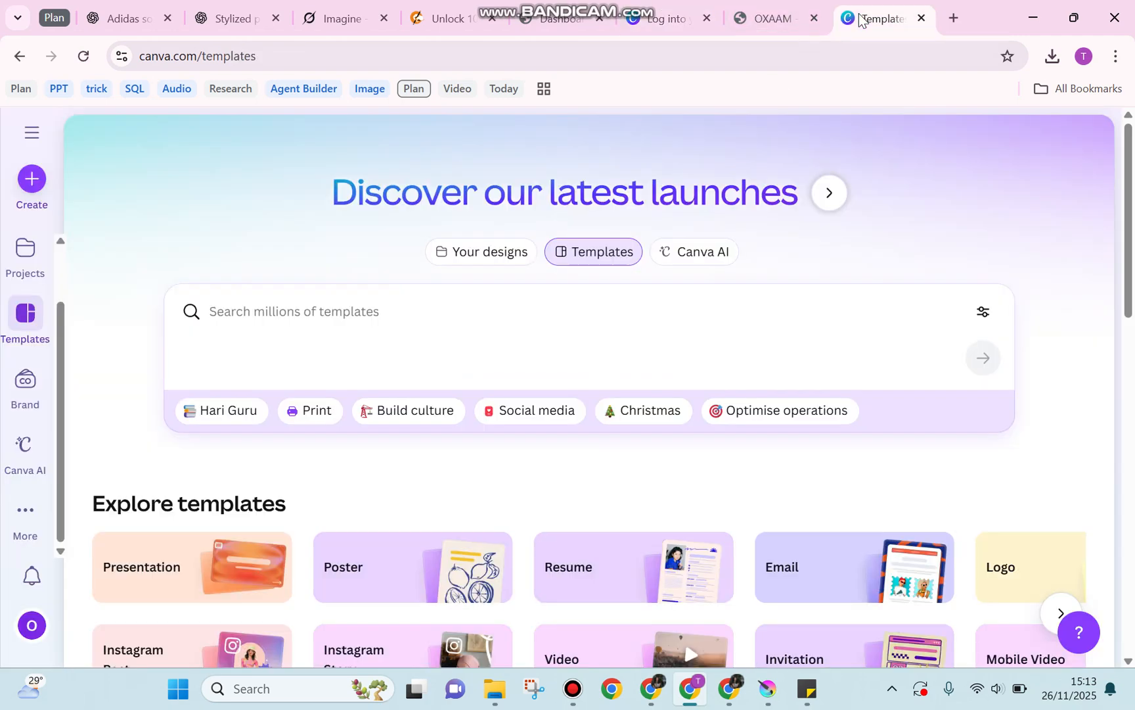
mouse_move(260, 239)
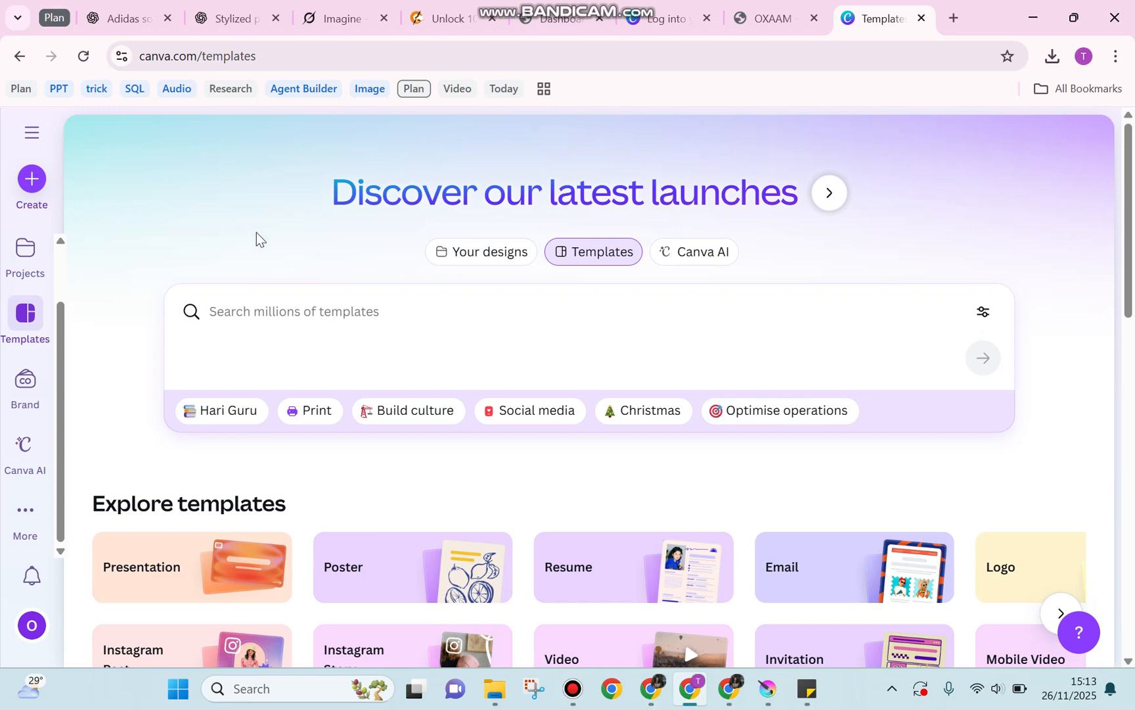
mouse_move(251, 293)
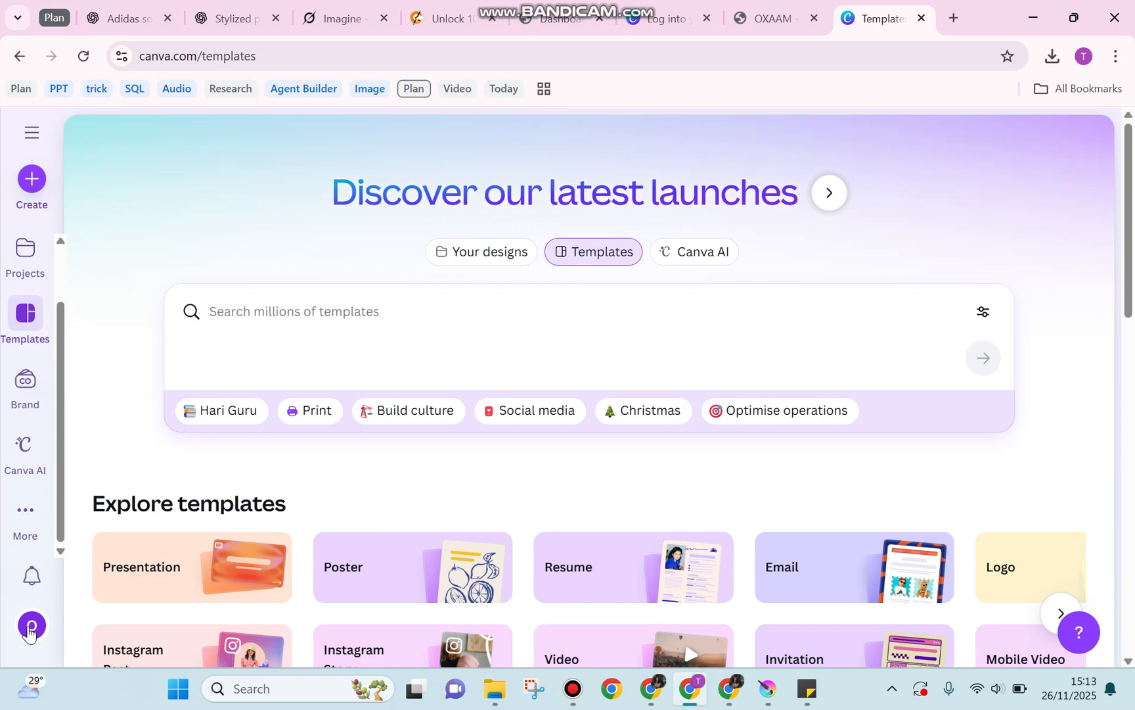
left_click(32, 625)
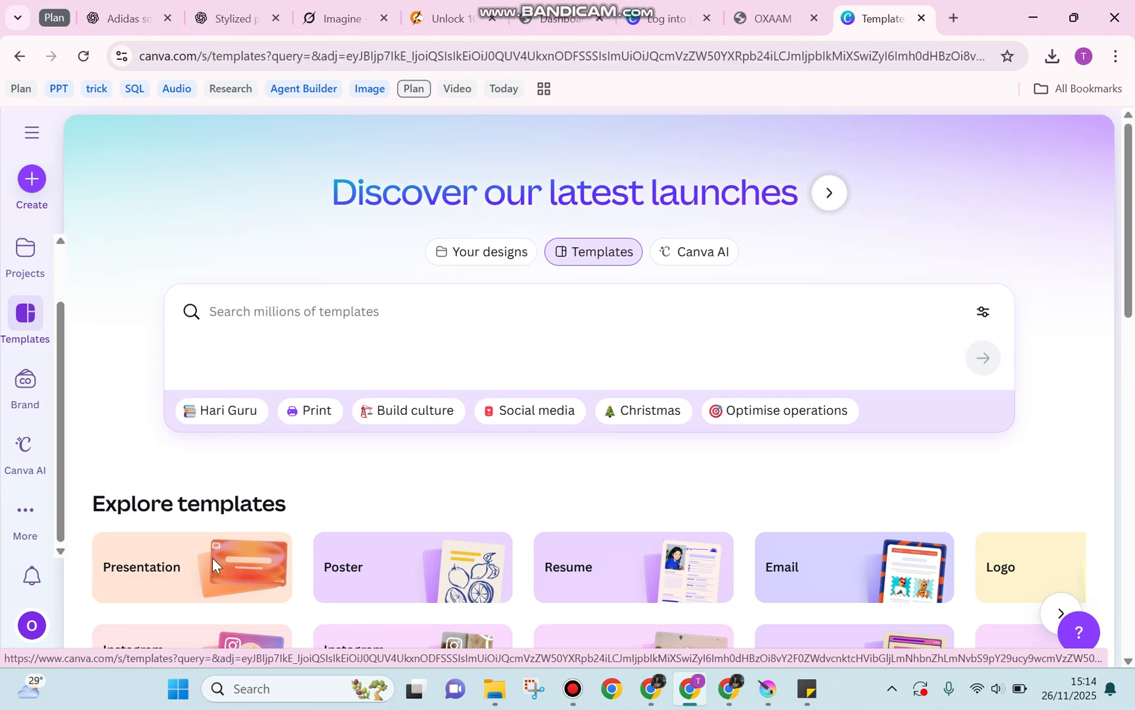
left_click(192, 566)
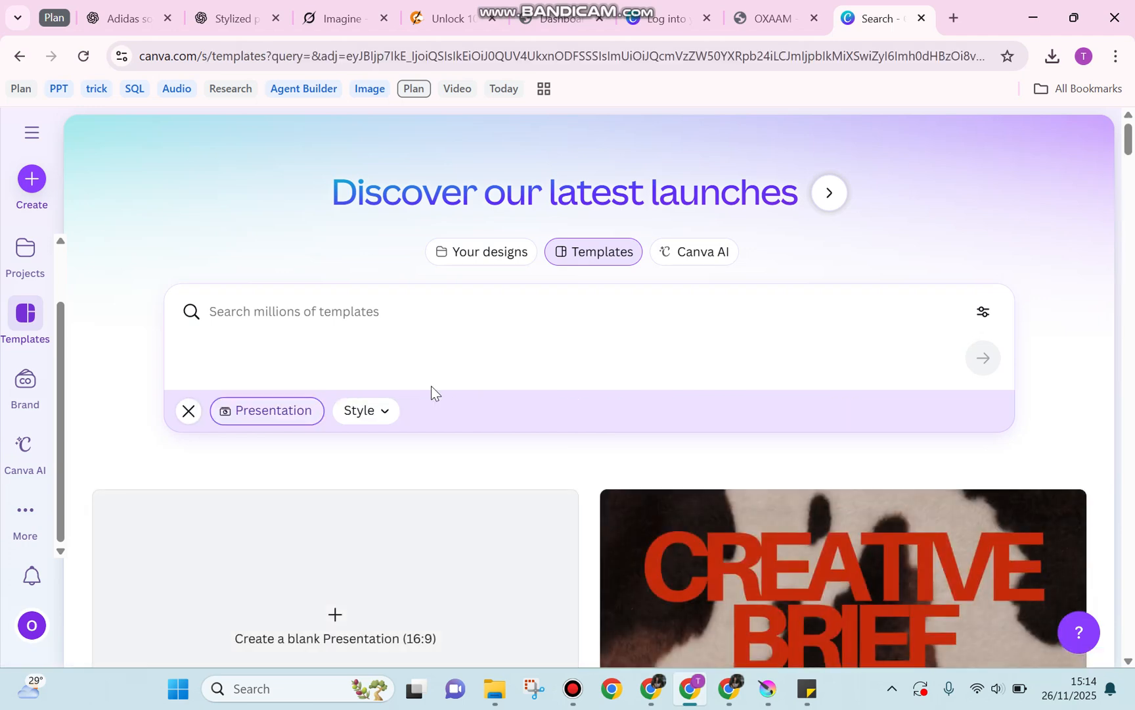
scroll("down", 3)
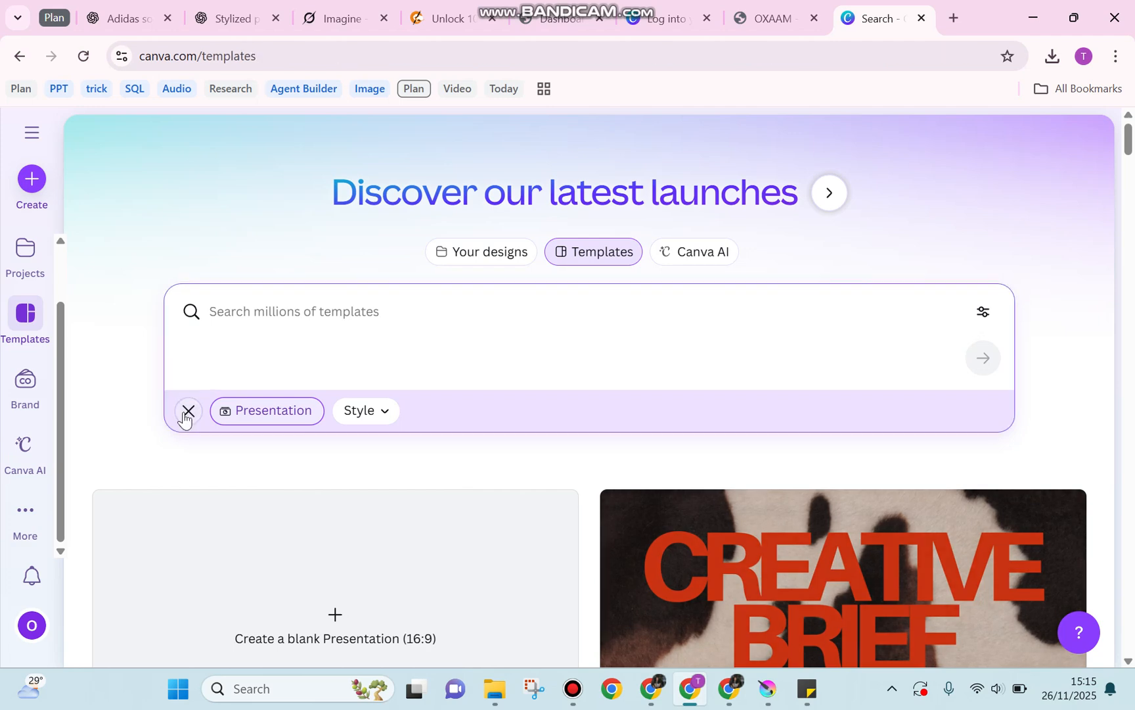
left_click(188, 410)
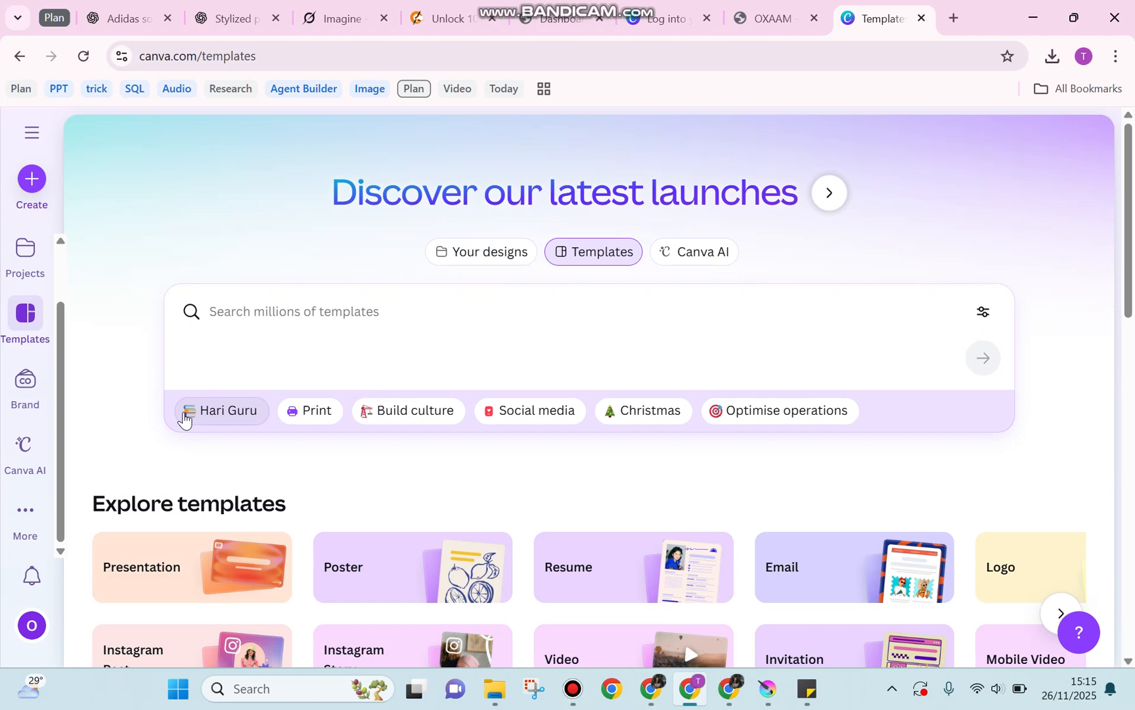
mouse_move(243, 153)
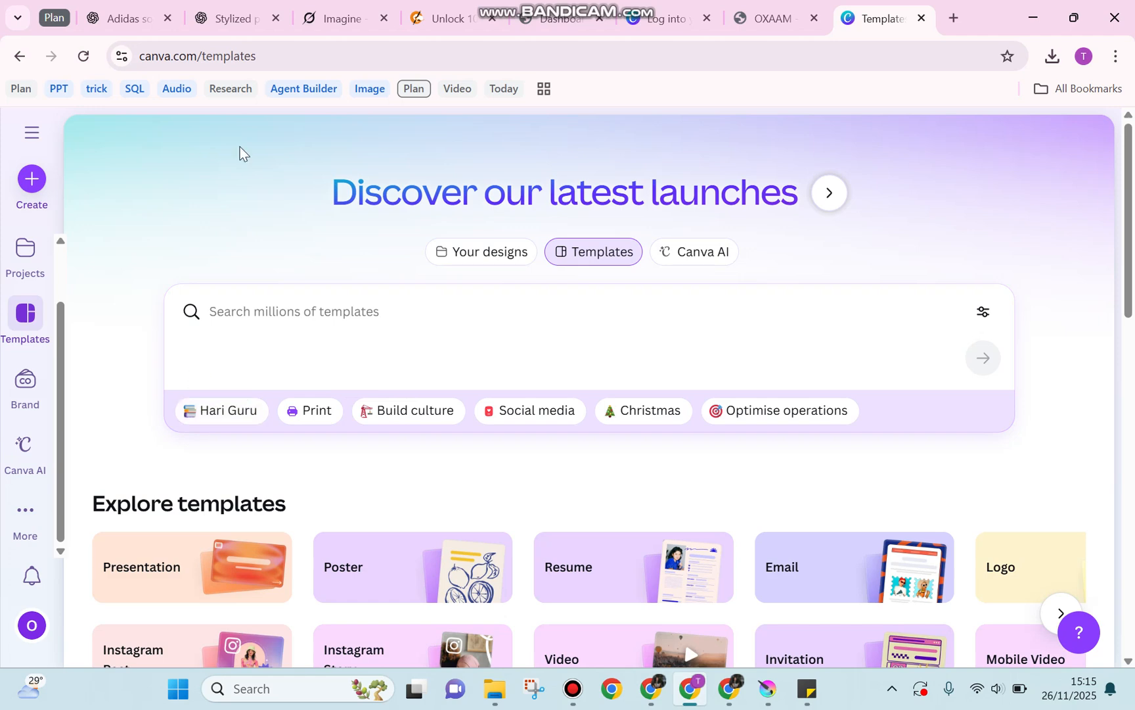
left_click(767, 19)
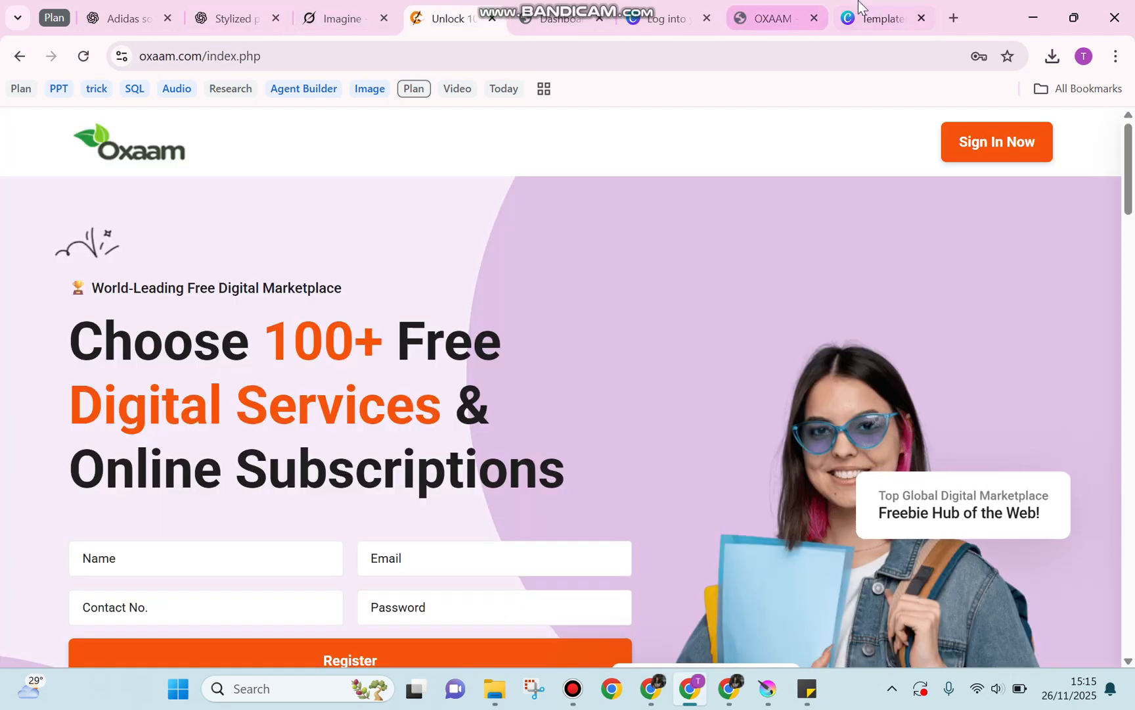
left_click(876, 19)
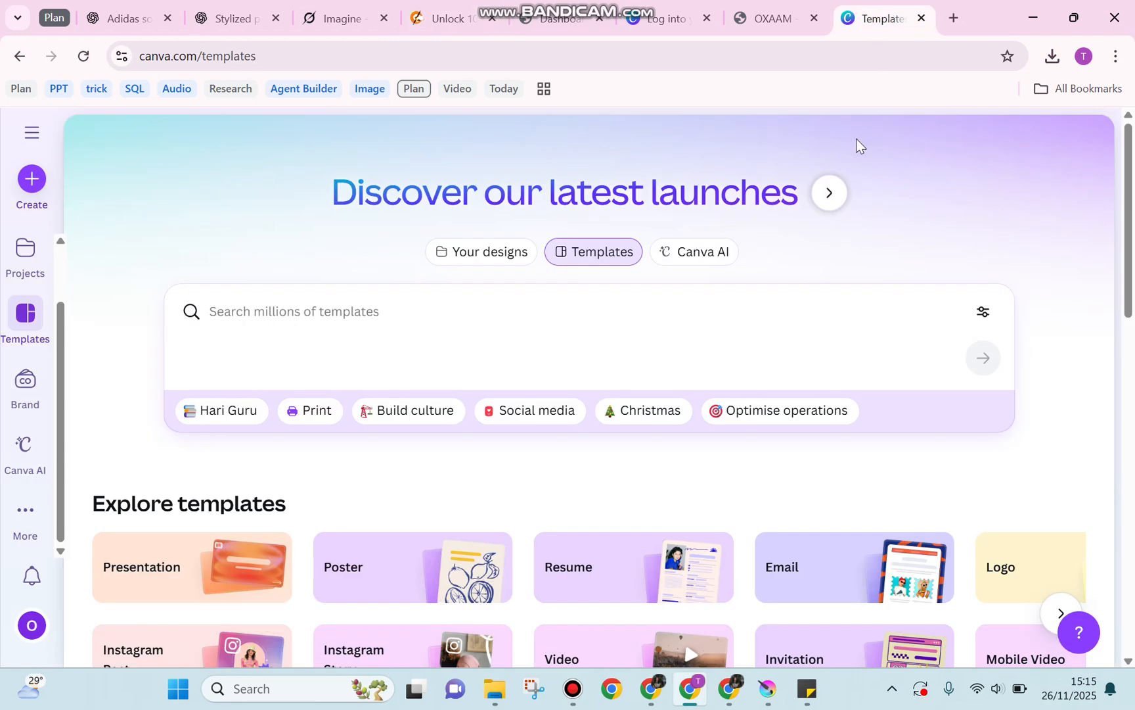